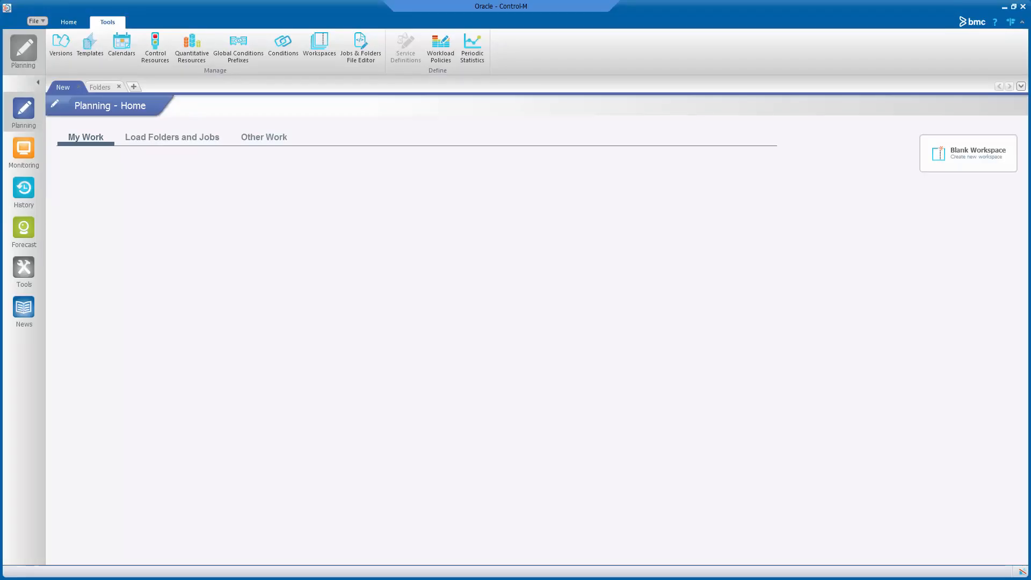
mouse_move(60, 47)
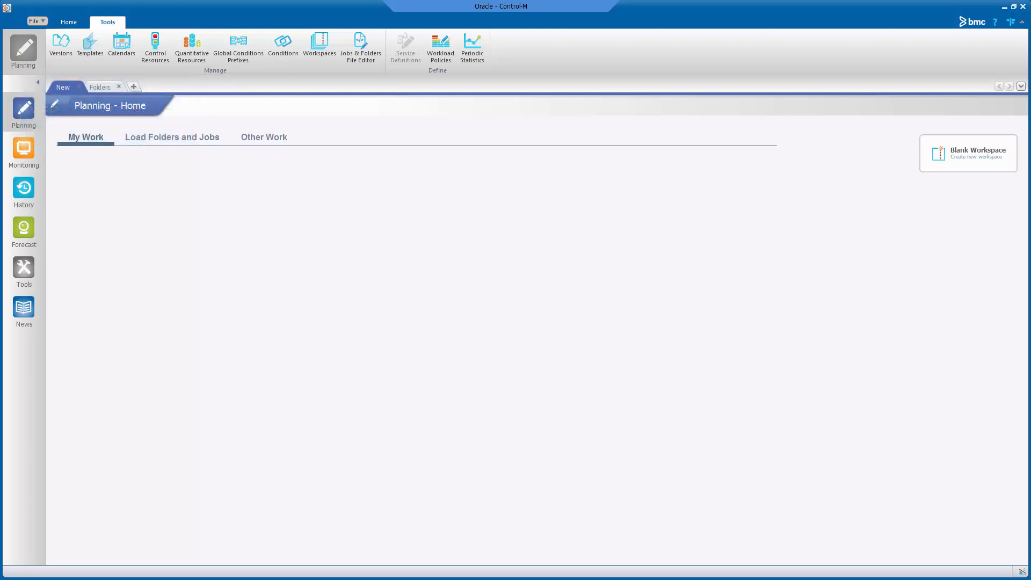
mouse_move(420, 444)
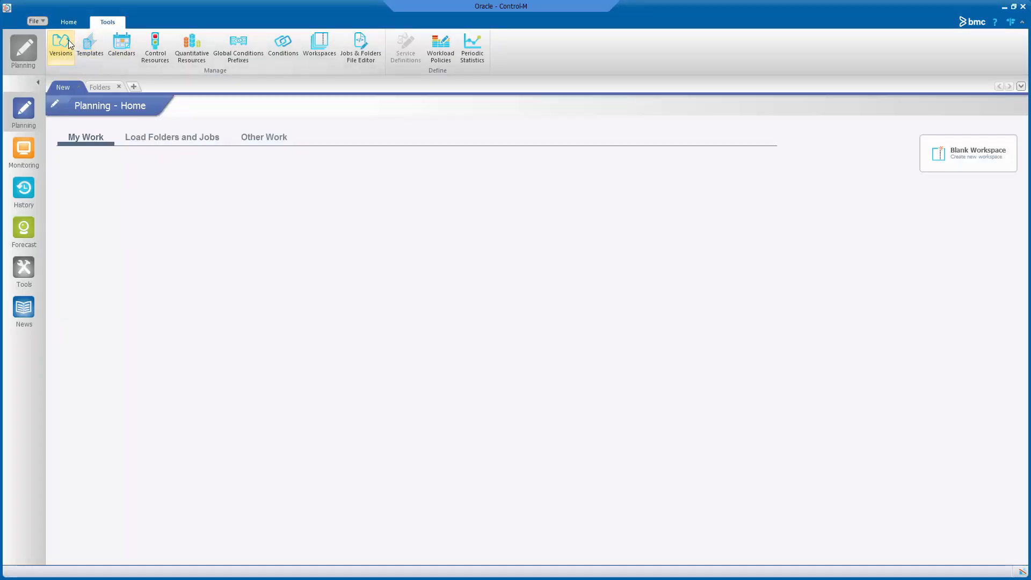
Open SAMPLE_FOLDER1 from the Folders list to view its jobs.
click(100, 86)
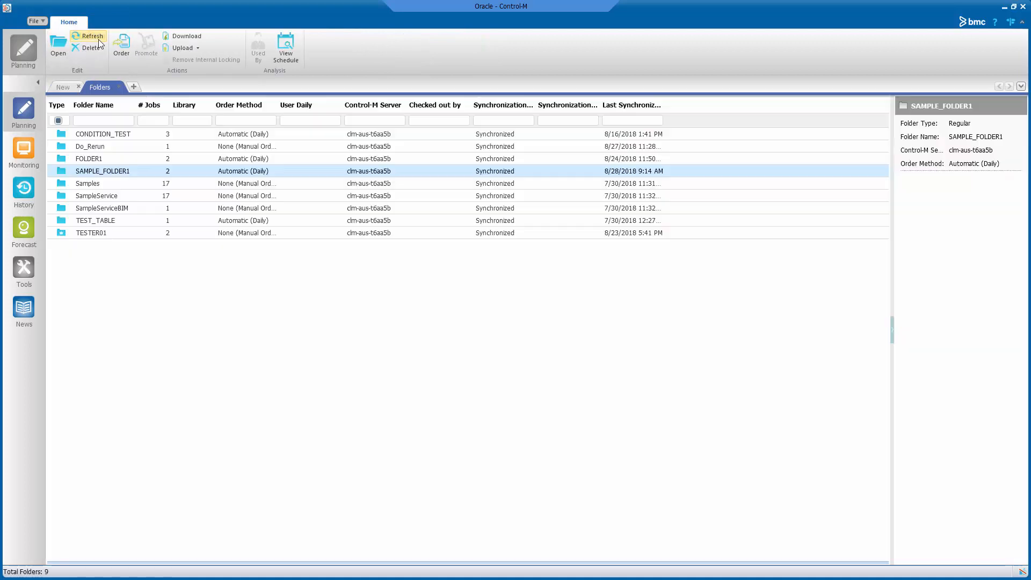
mouse_move(127, 172)
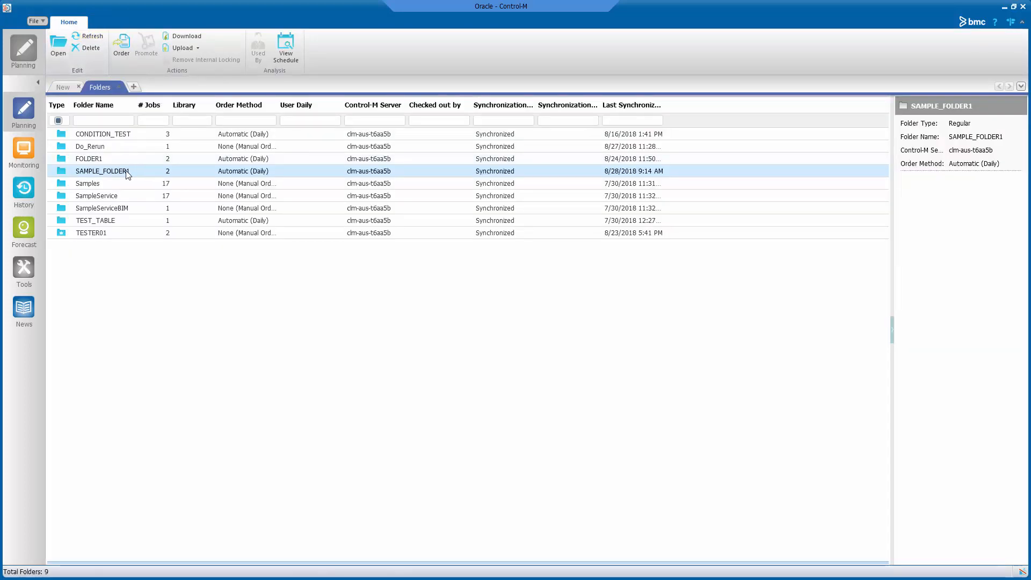
double_click(102, 170)
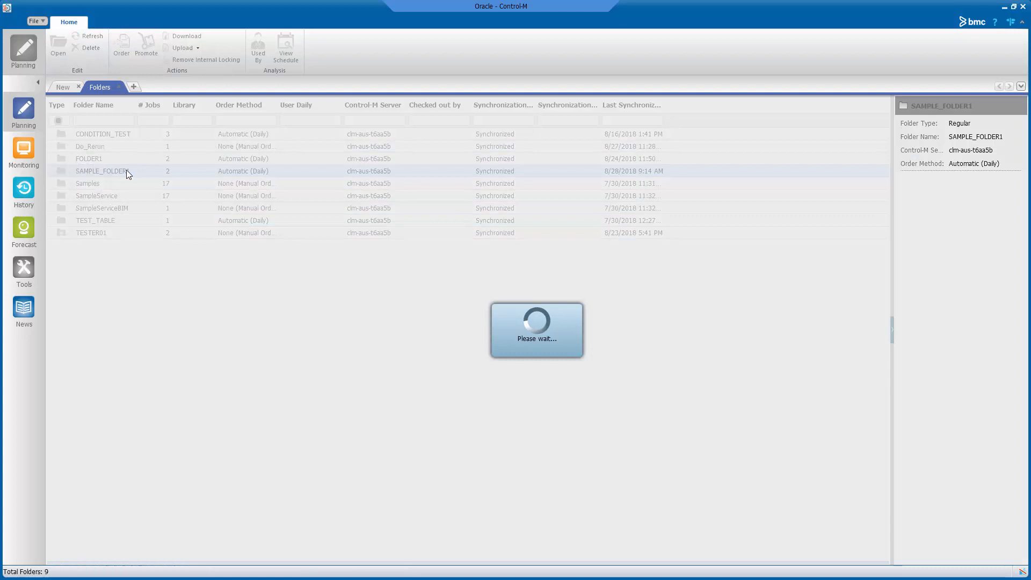
double_click(102, 171)
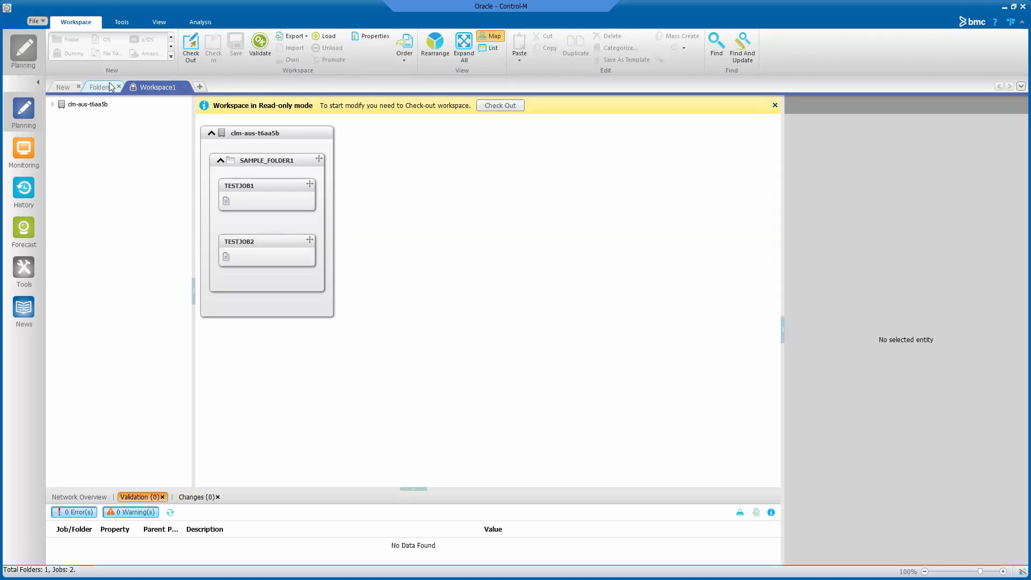
Delete SAMPLE_FOLDER1 from the folder list and confirm the deletion.
click(100, 87)
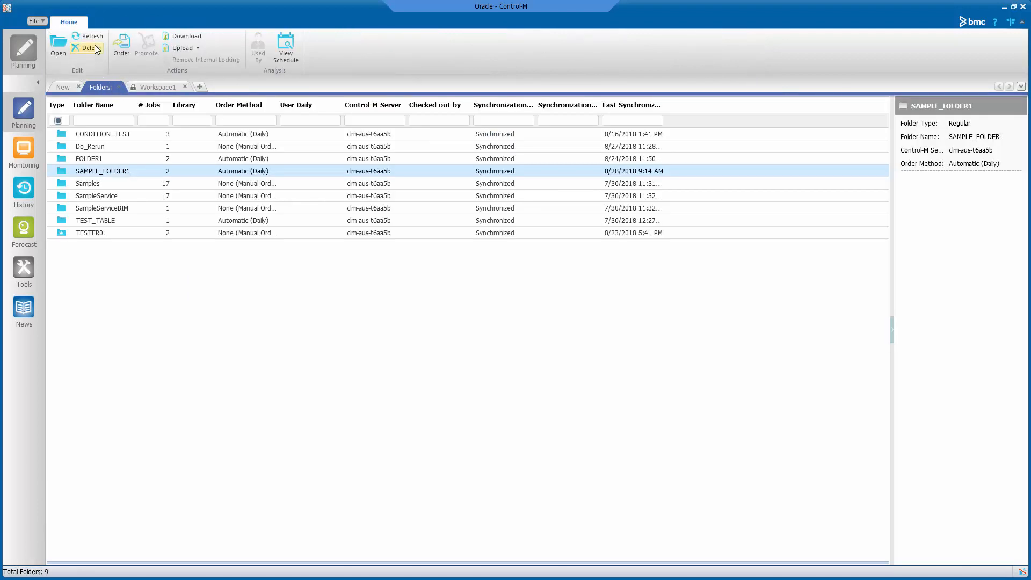
click(89, 48)
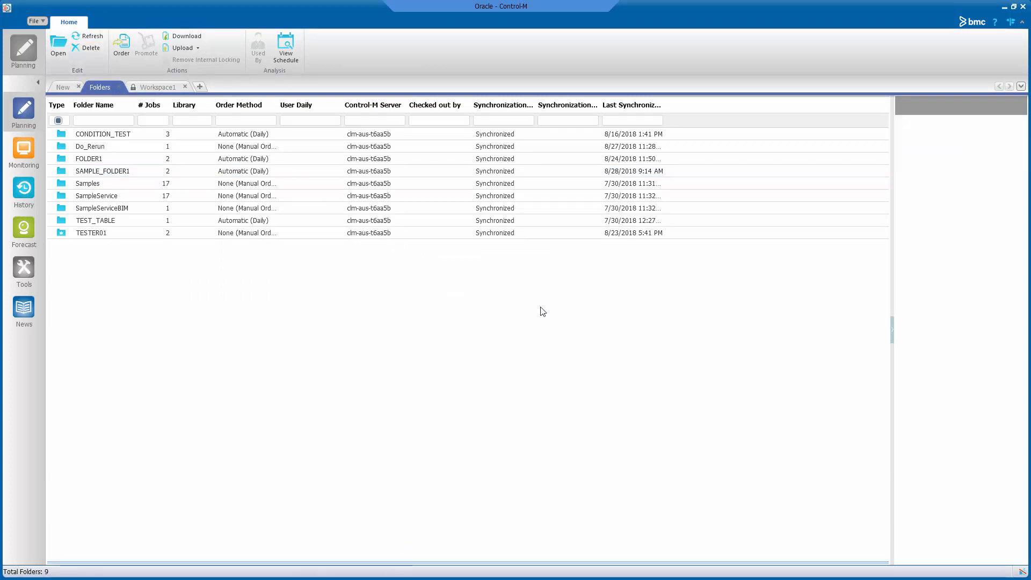
click(91, 48)
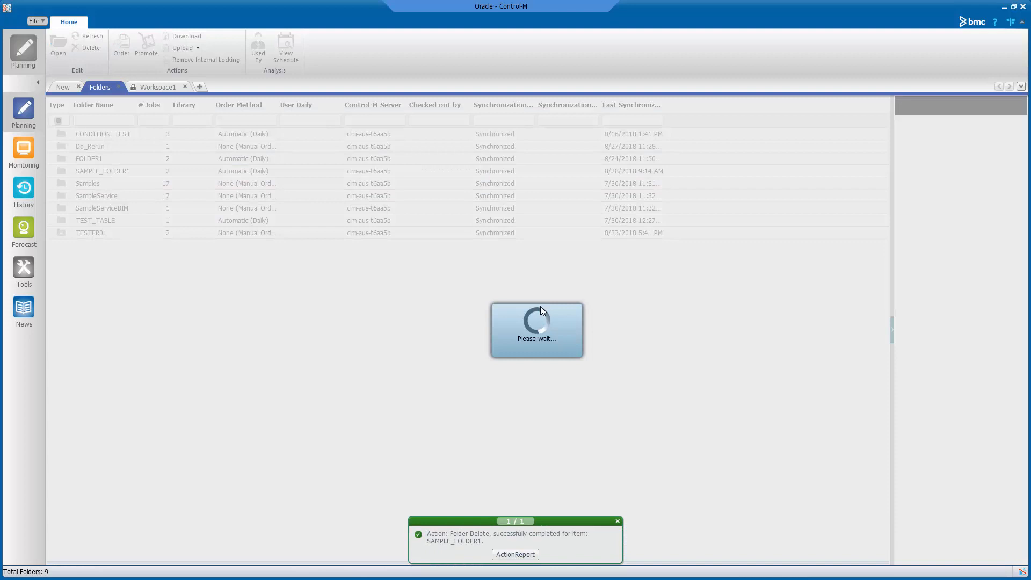
click(88, 36)
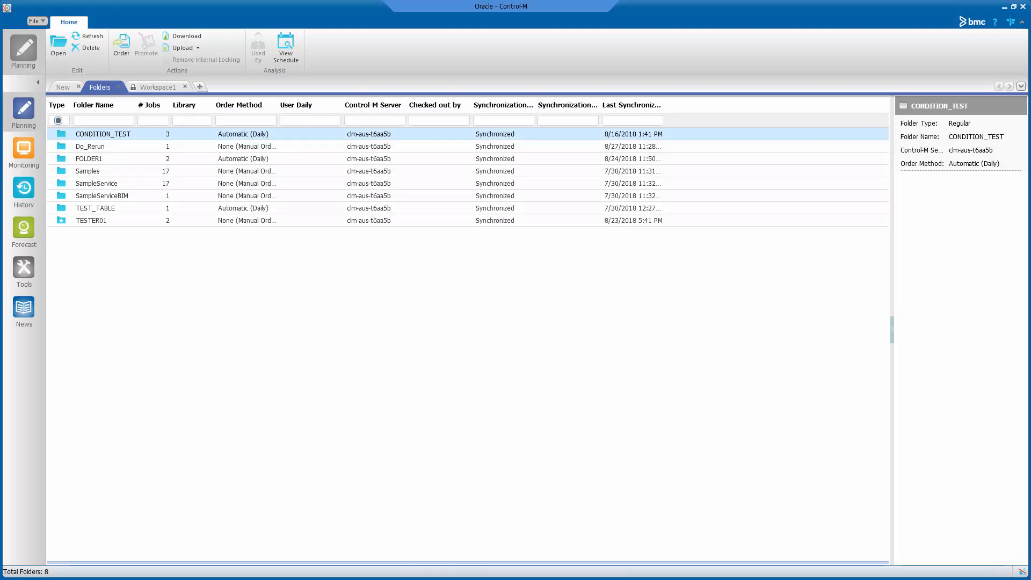
Close Workspace1 and open Tools > Versions to view the definition change history.
click(185, 86)
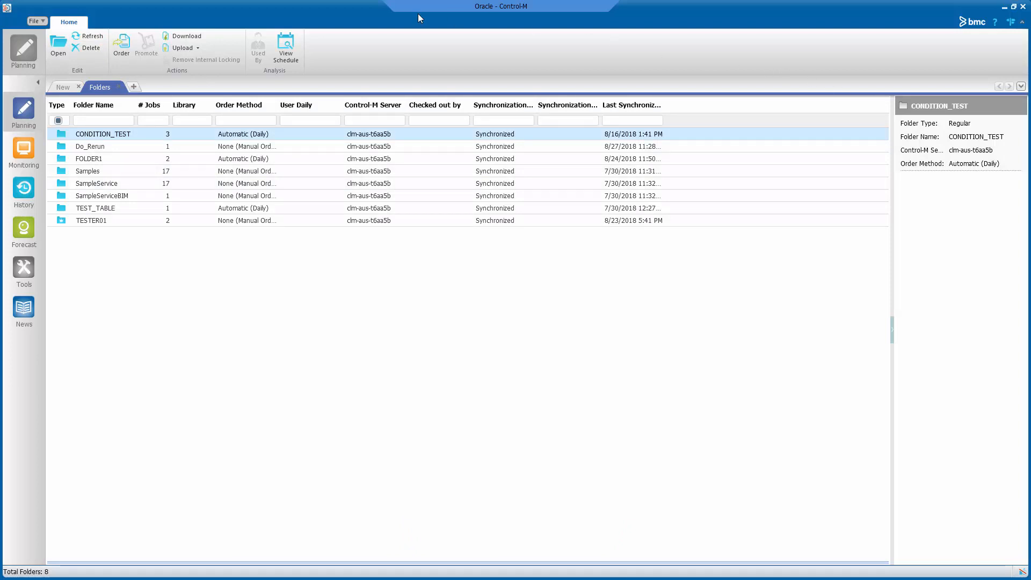
click(62, 85)
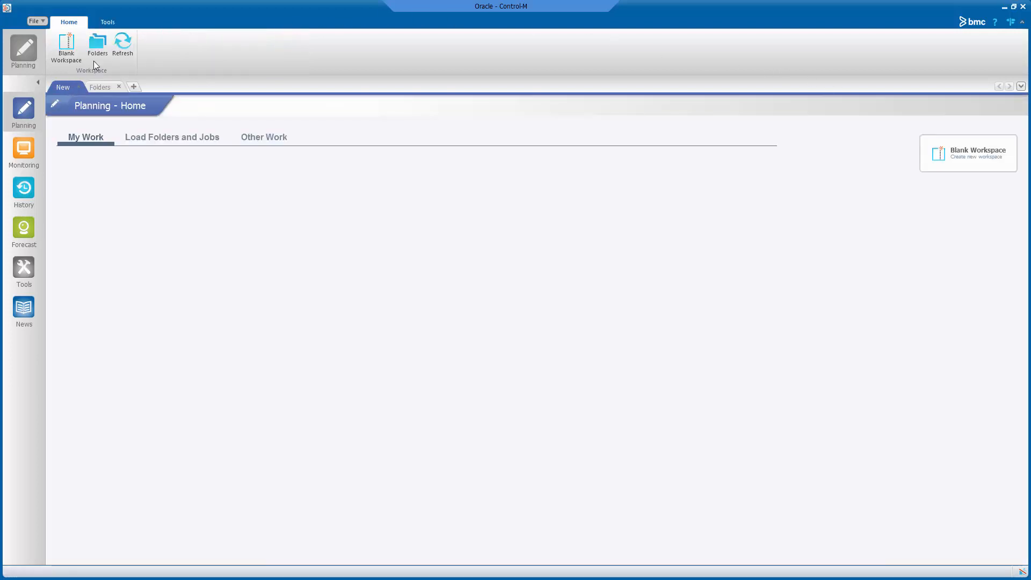
click(106, 22)
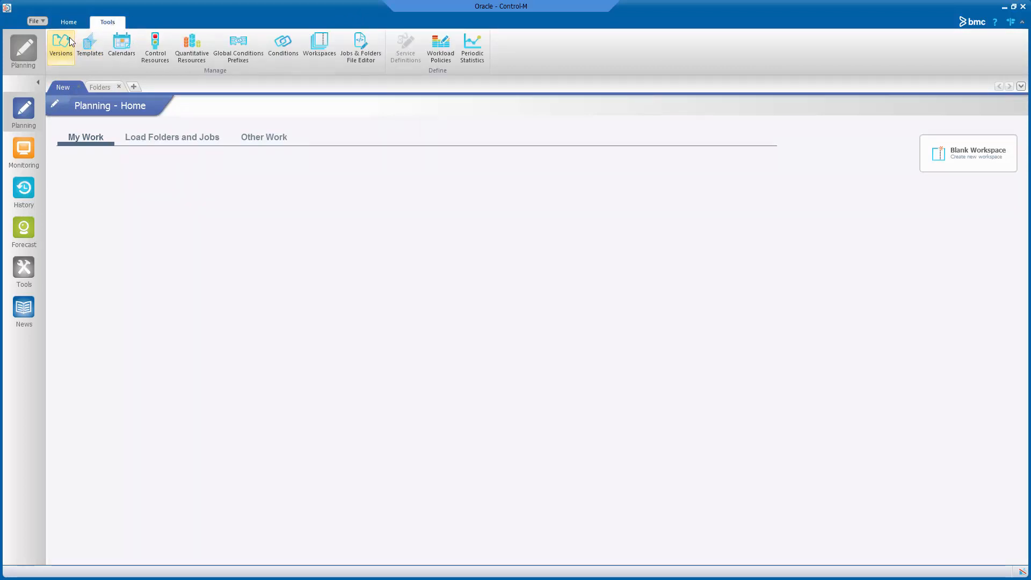
click(59, 46)
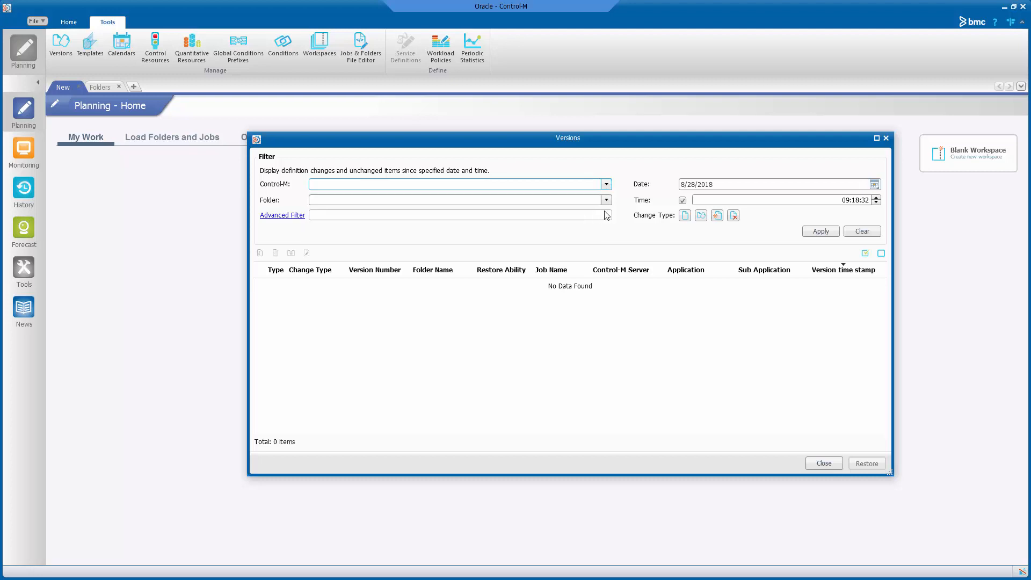
Enter SAMPLE_FOLDER1 as the Versions folder filter and expand the additional filtering options.
click(454, 200)
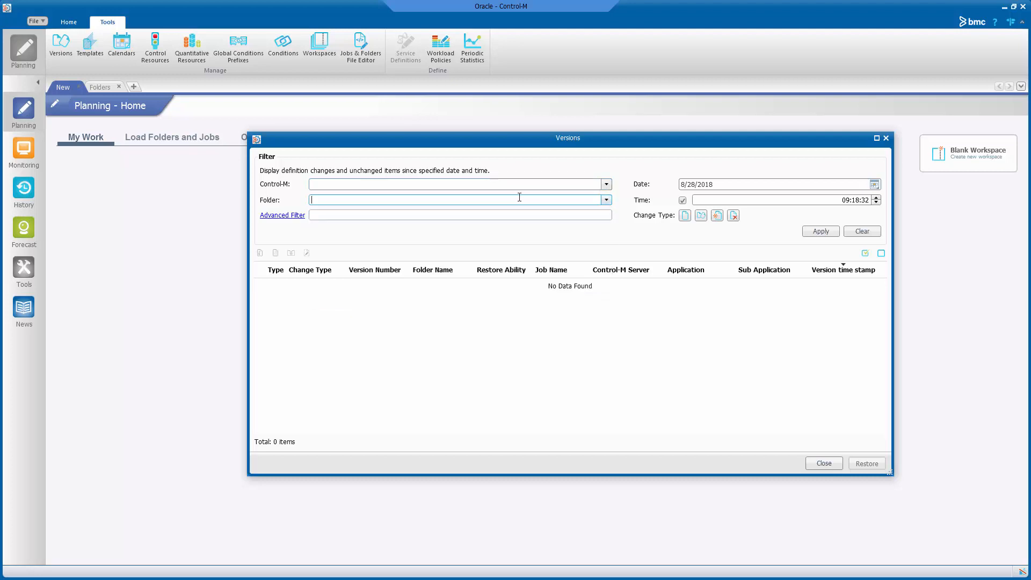
text(SAMPLE_FOLDER1)
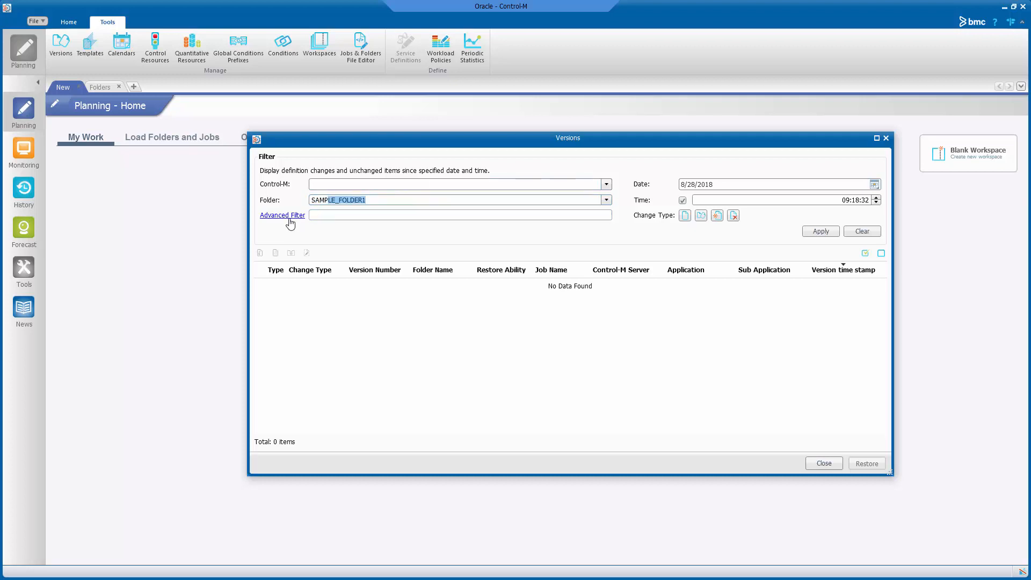
click(281, 215)
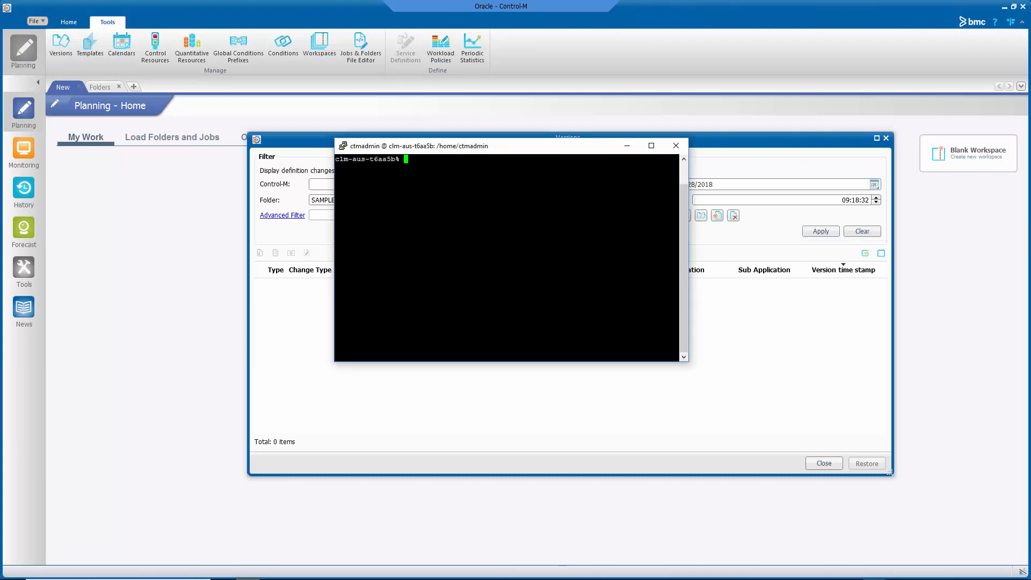
Type the date command in the PuTTY terminal to check the server date.
text(dat)
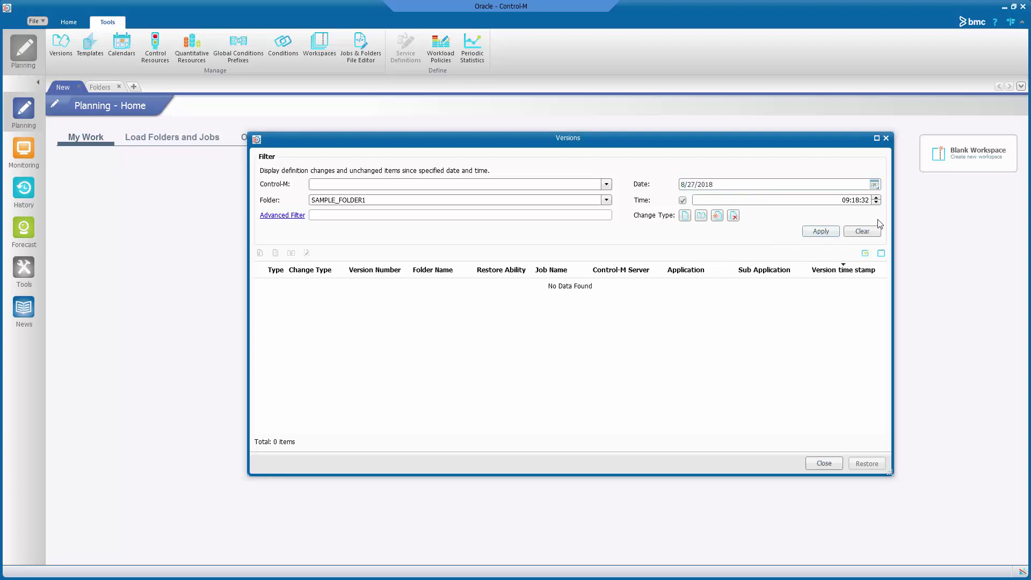
Apply the filter, then check the deleted TESTJOB1 and TESTJOB2 versions for restoring.
click(820, 231)
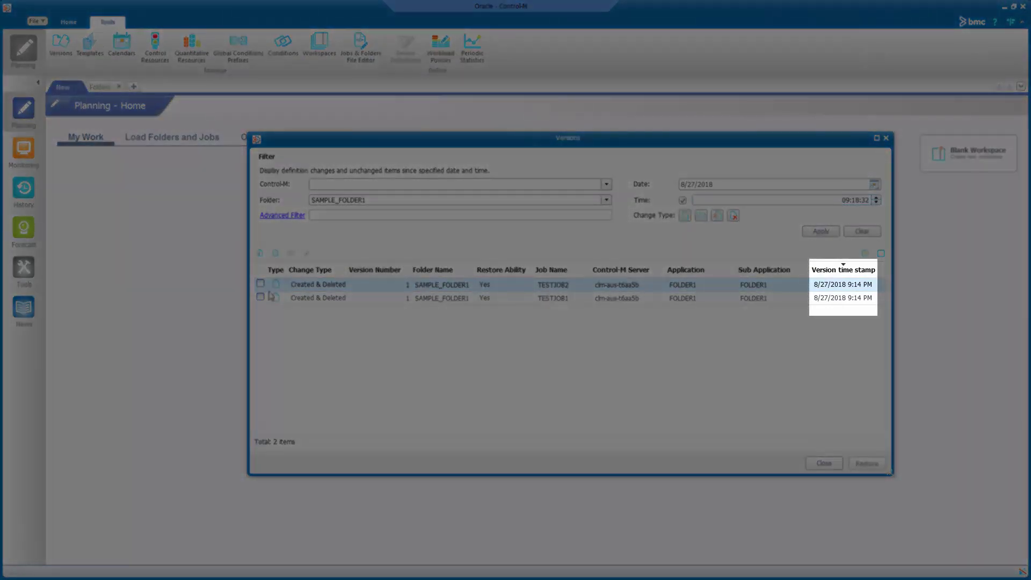
click(260, 298)
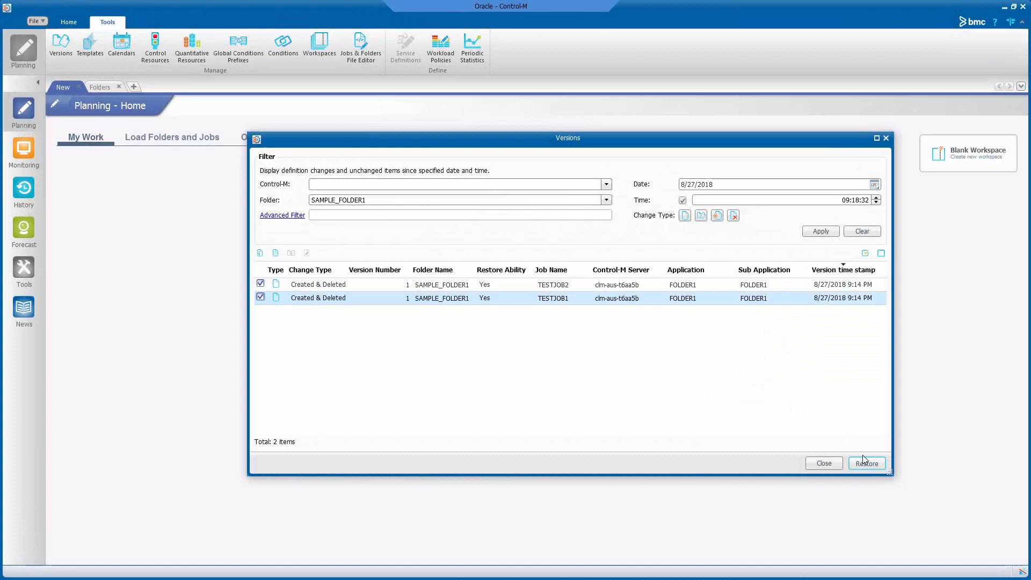
mouse_move(867, 463)
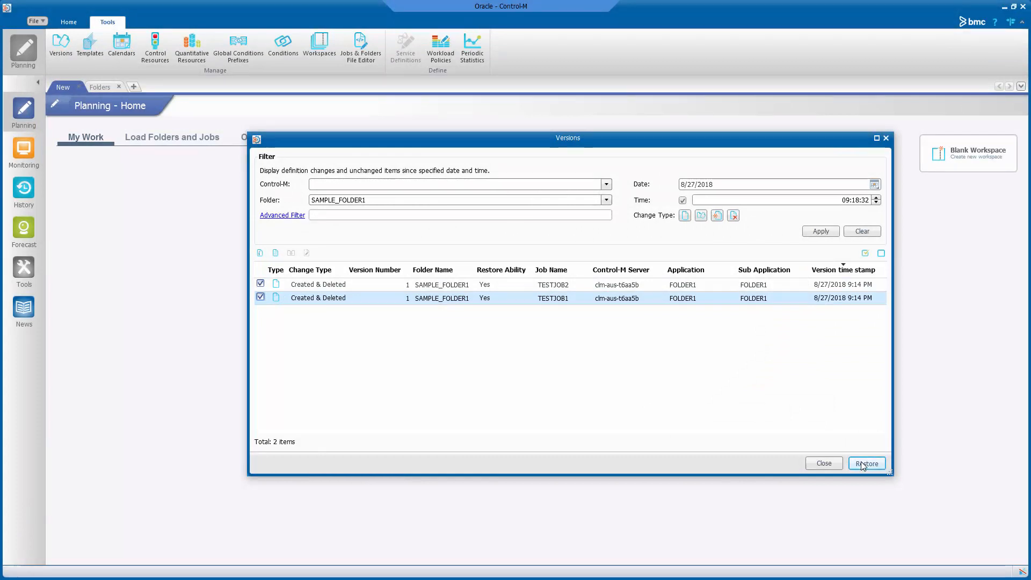
click(867, 463)
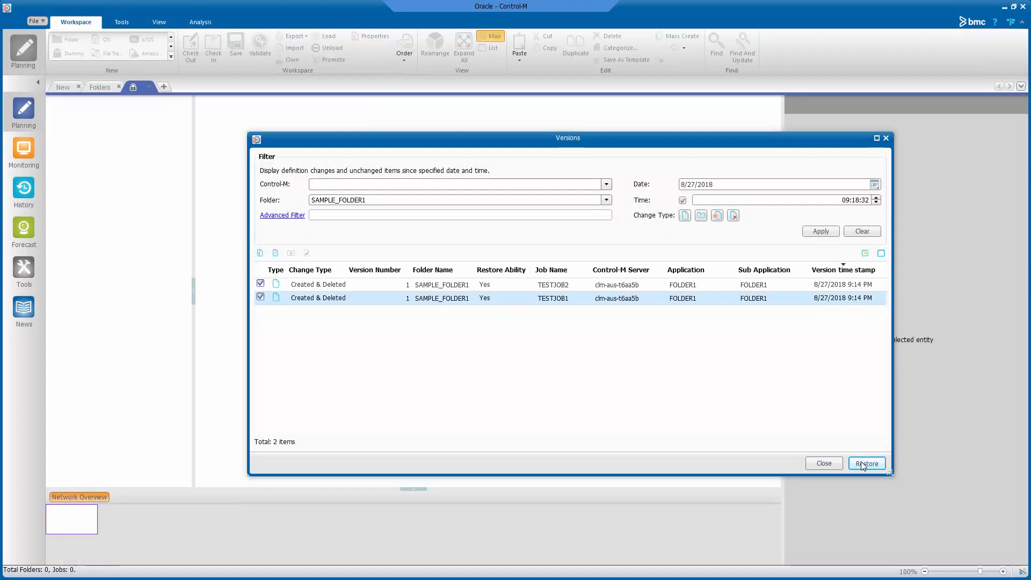
Close Versions, then check in the restored workspace, confirming with Yes and clicking Done.
click(867, 463)
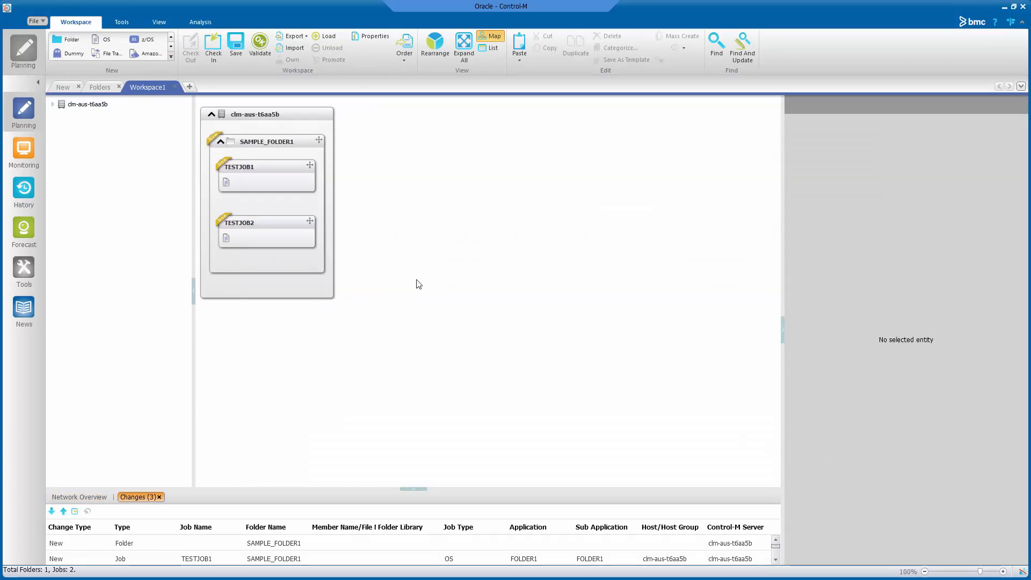
mouse_move(230, 108)
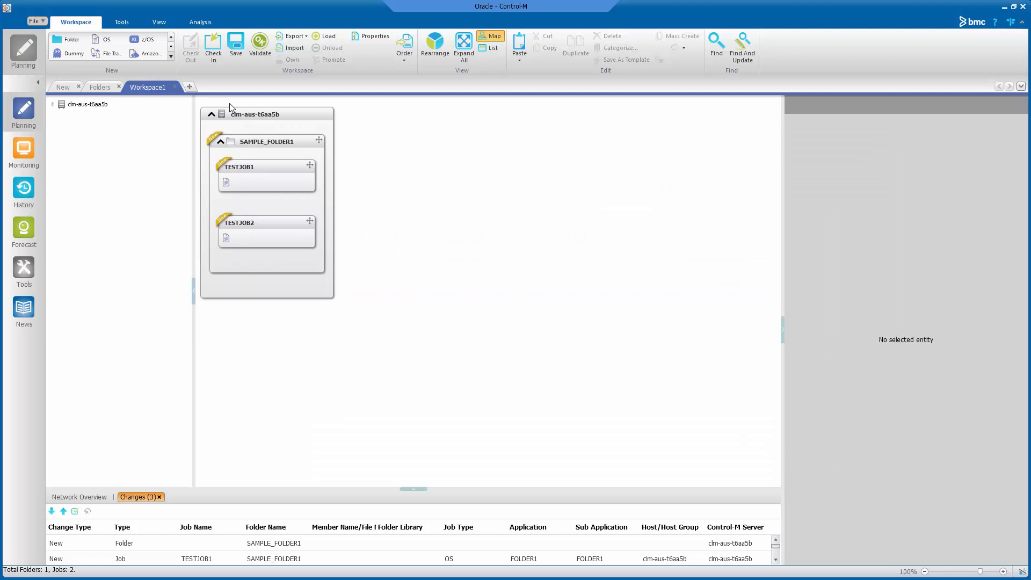
mouse_move(213, 46)
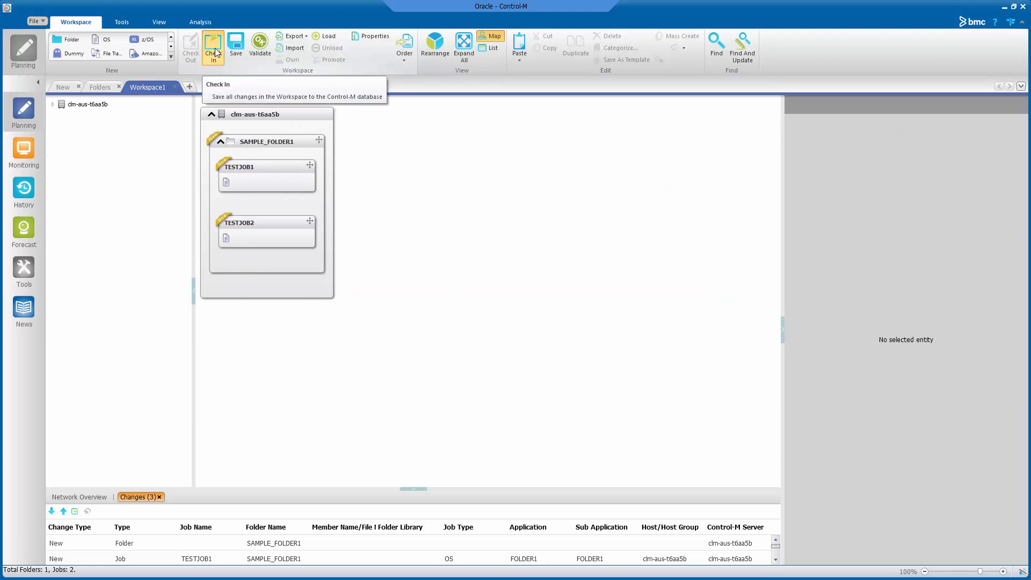
click(213, 47)
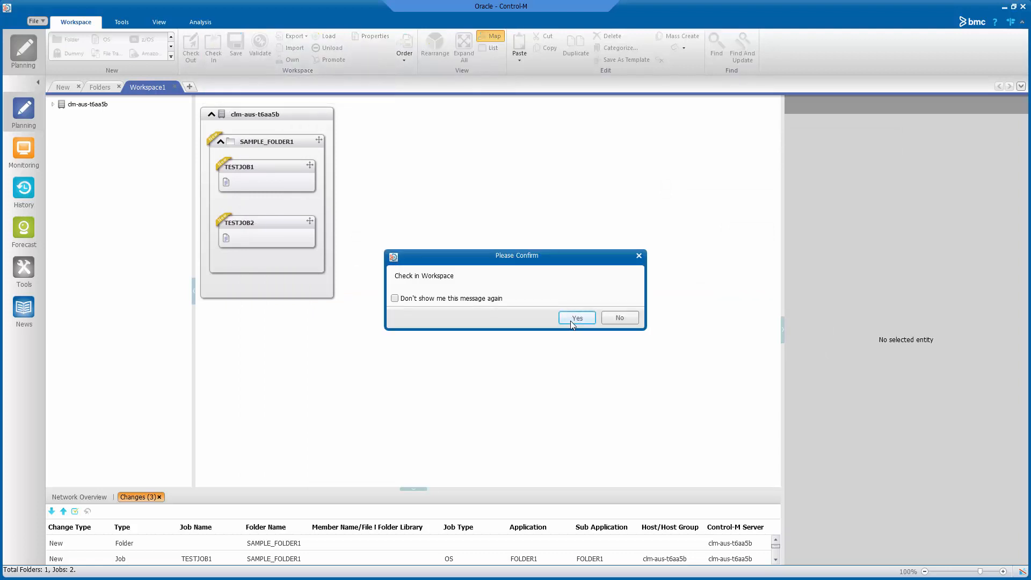
click(576, 318)
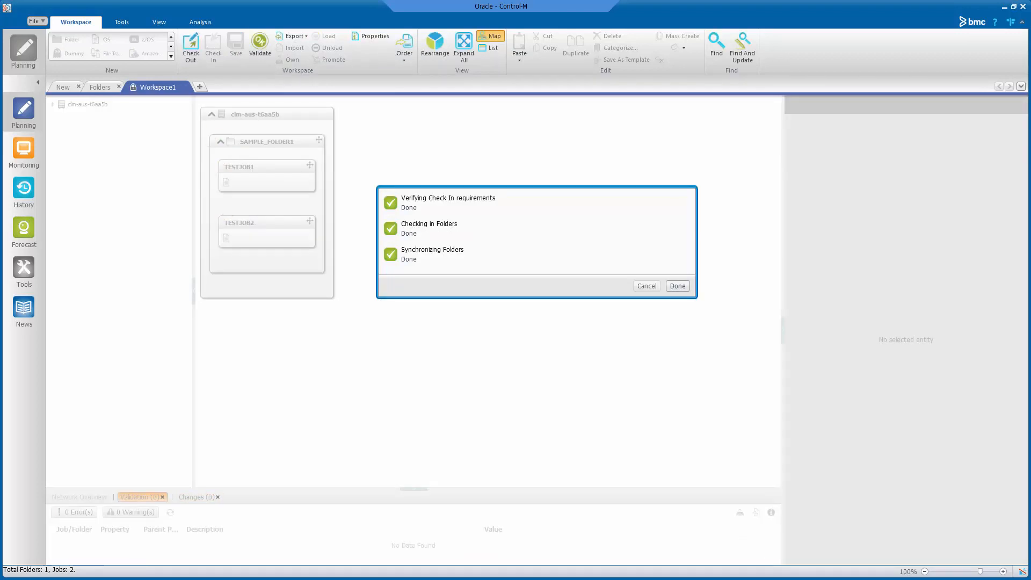
click(677, 285)
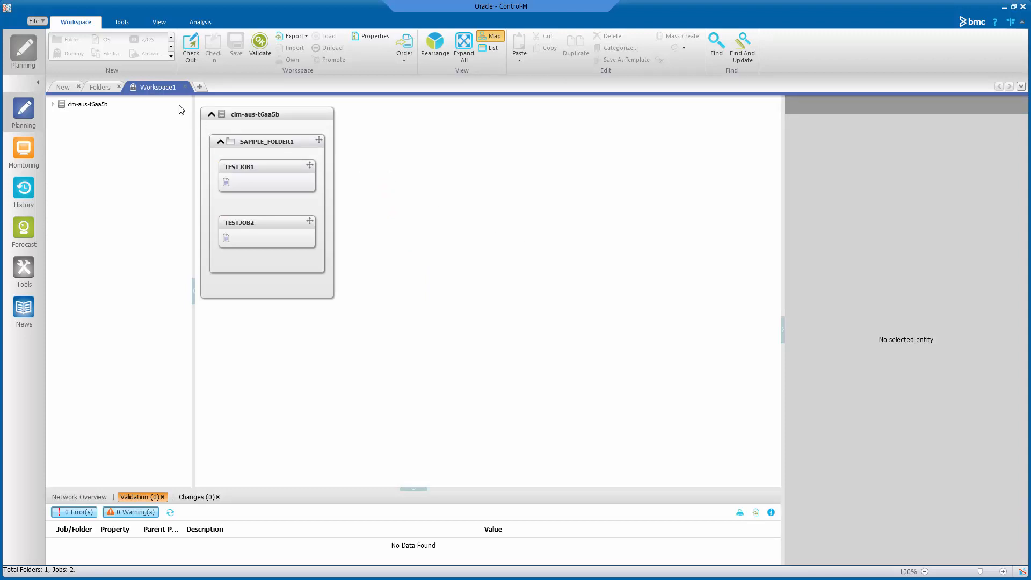
Refresh Folders, select SAMPLE_FOLDER1 showing 2 jobs, and close Workspace1.
click(99, 87)
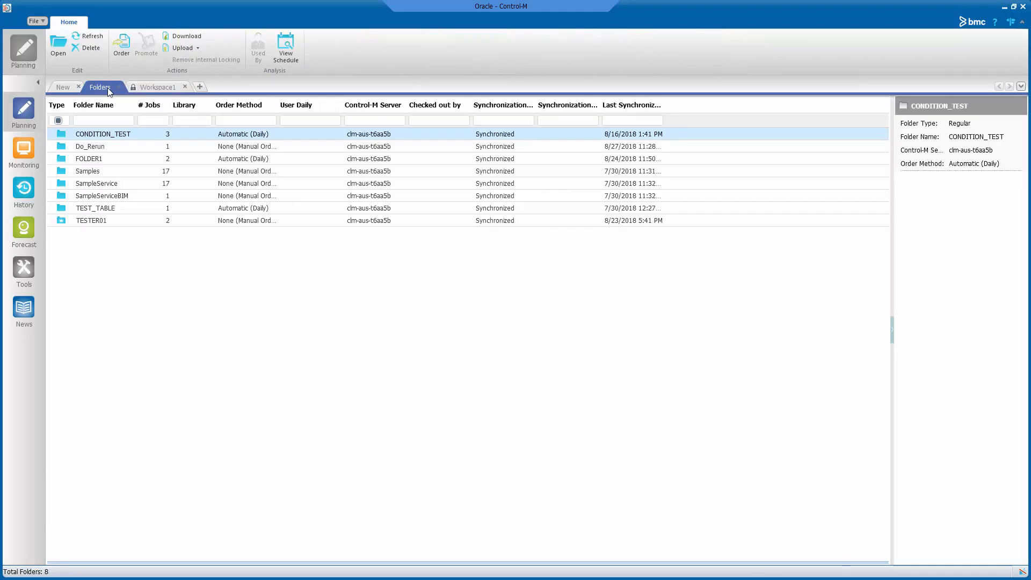
click(90, 36)
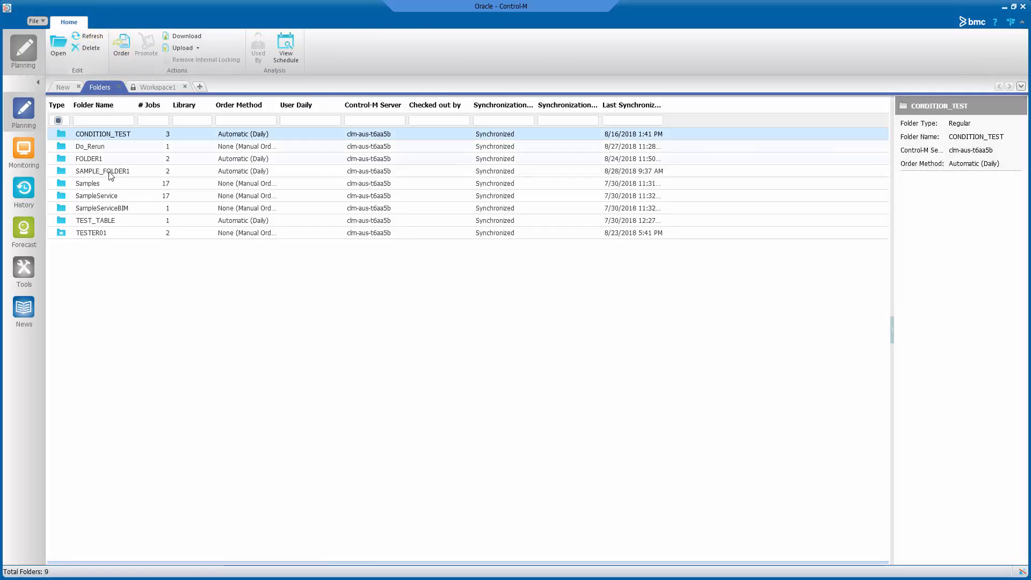
click(102, 171)
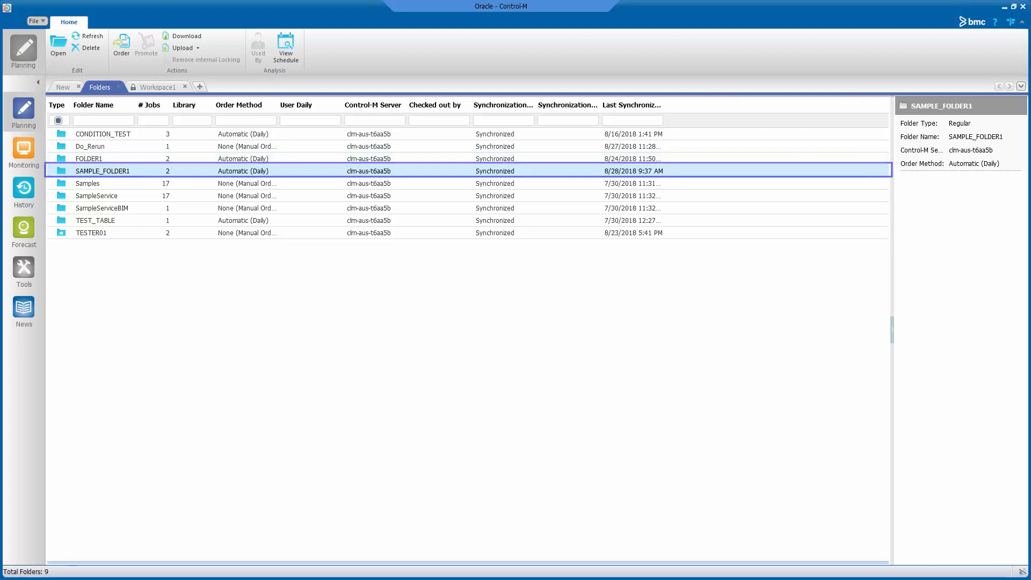
click(185, 87)
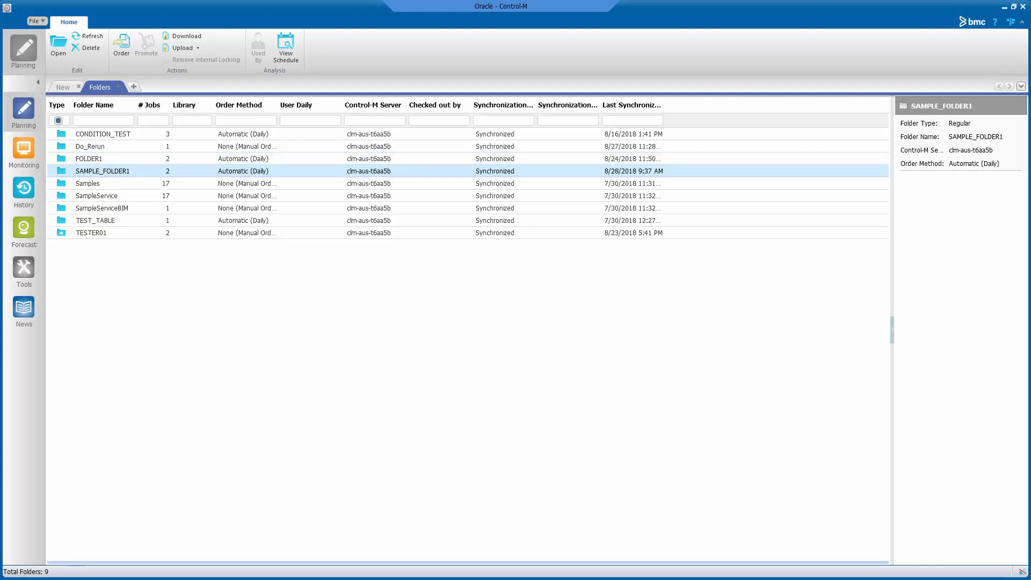